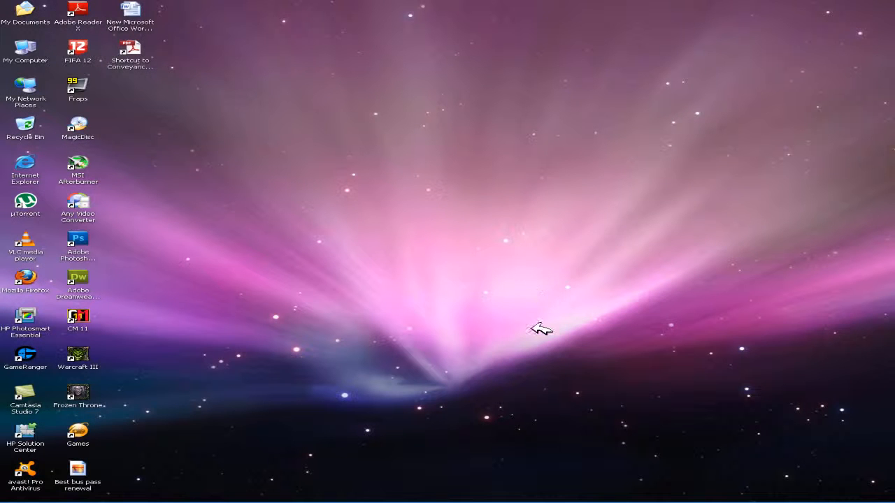
pyautogui.moveTo(269, 357)
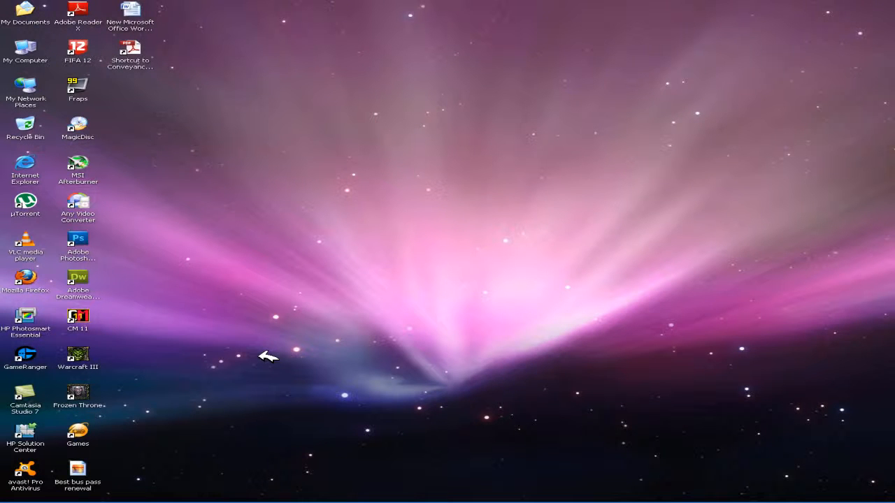
pyautogui.moveTo(224, 341)
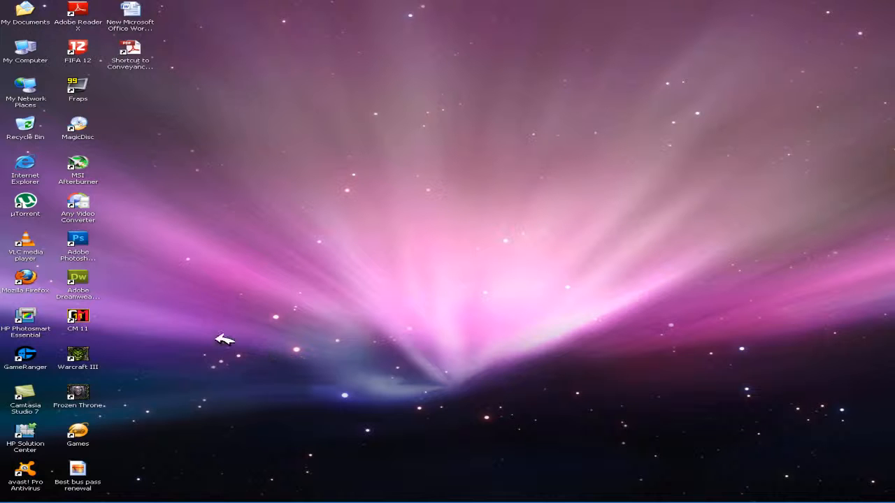
pyautogui.moveTo(699, 319)
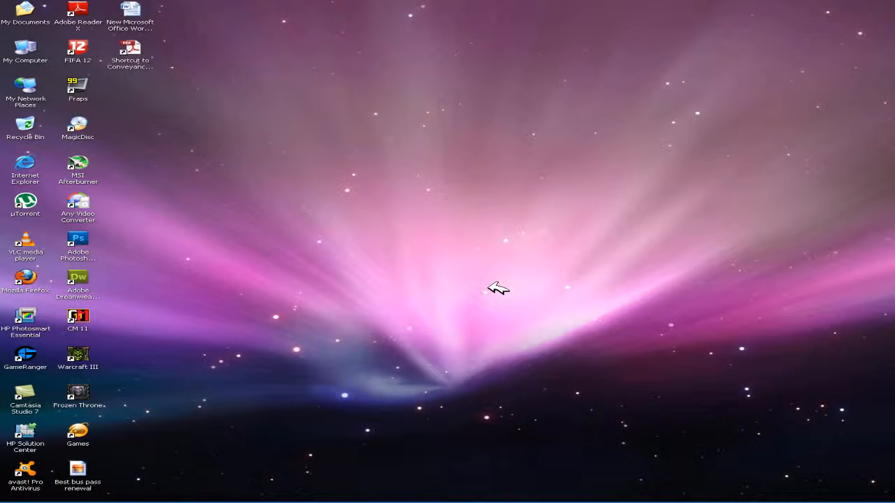
pyautogui.moveTo(67, 282)
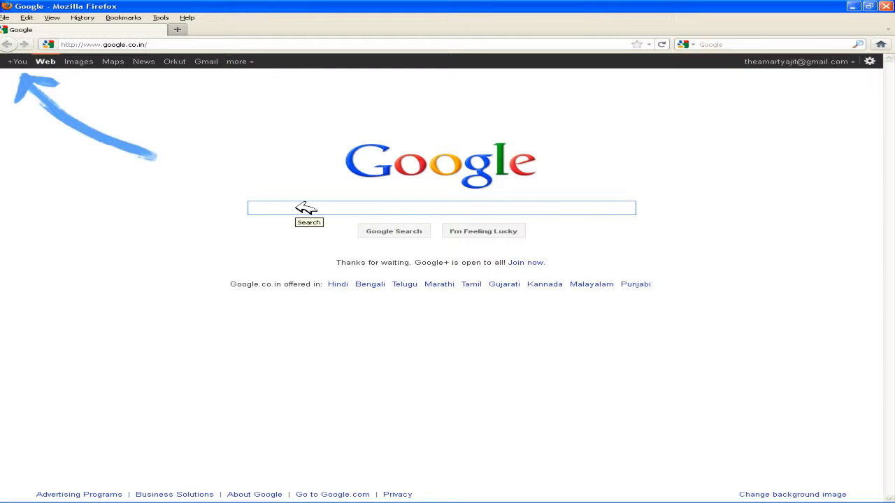
# Search Google for 'anytime video converter' via the typed-text suggestion
pyautogui.write('anytiem')
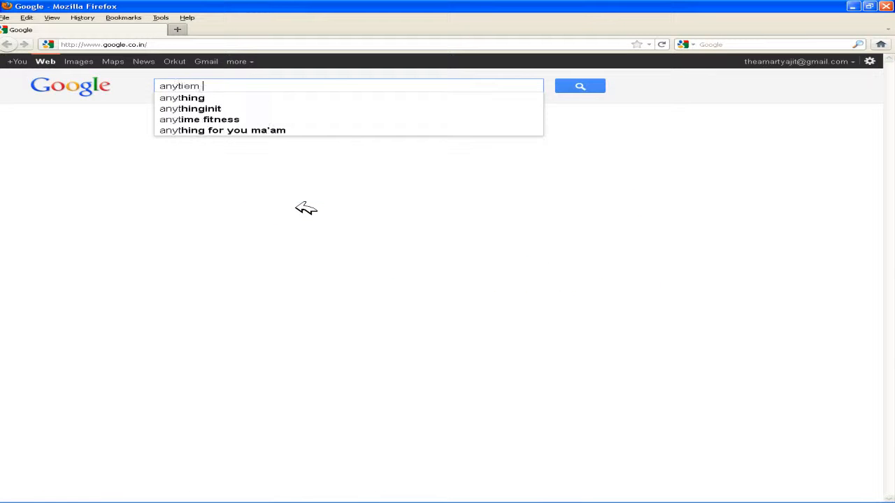
pyautogui.write('vide')
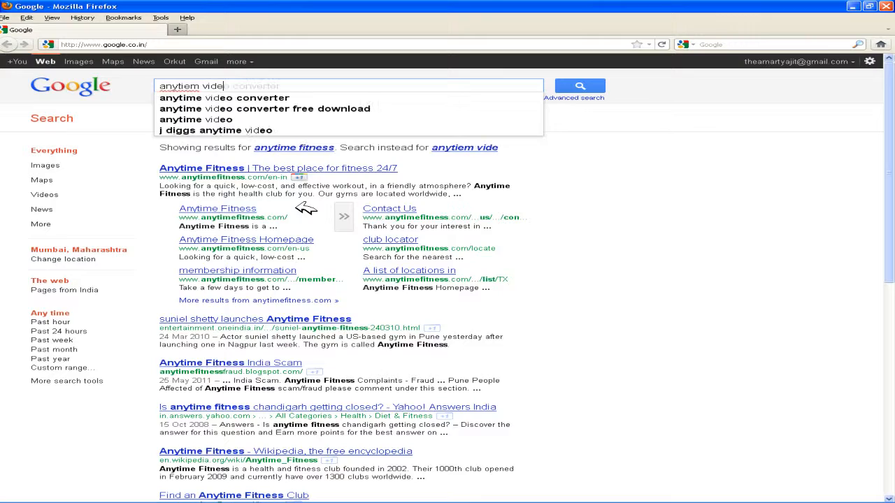
pyautogui.click(225, 98)
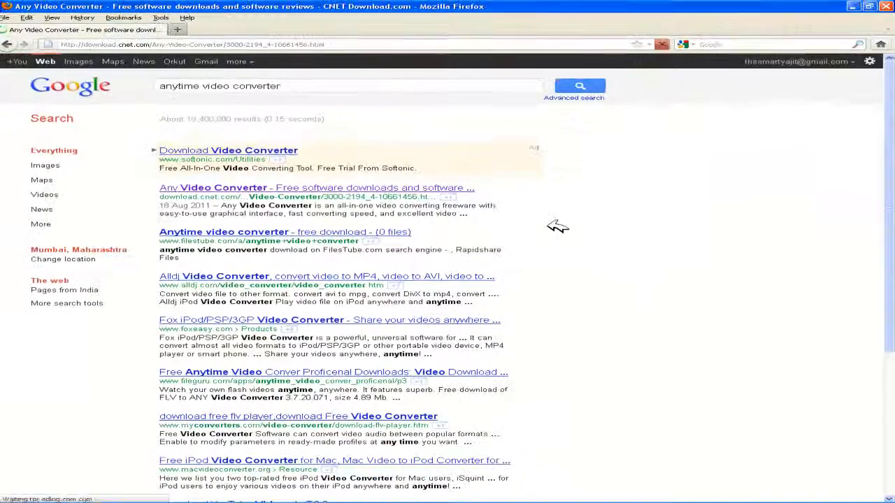
# Start the Any Video Converter download on download.cnet.com and cancel the save-file prompt
pyautogui.click(213, 187)
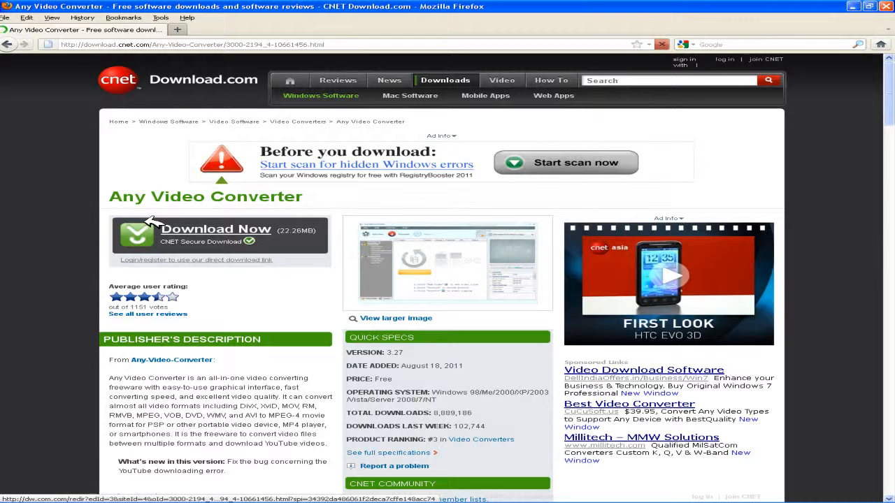
pyautogui.click(215, 230)
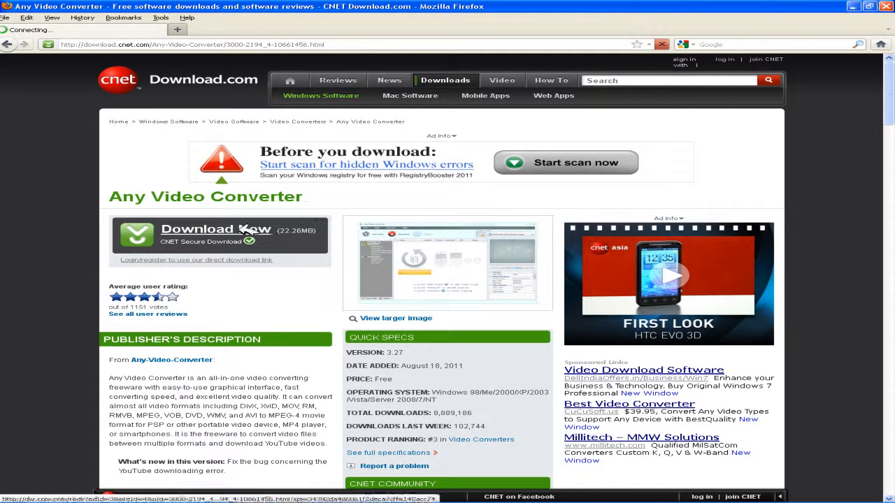
pyautogui.click(215, 229)
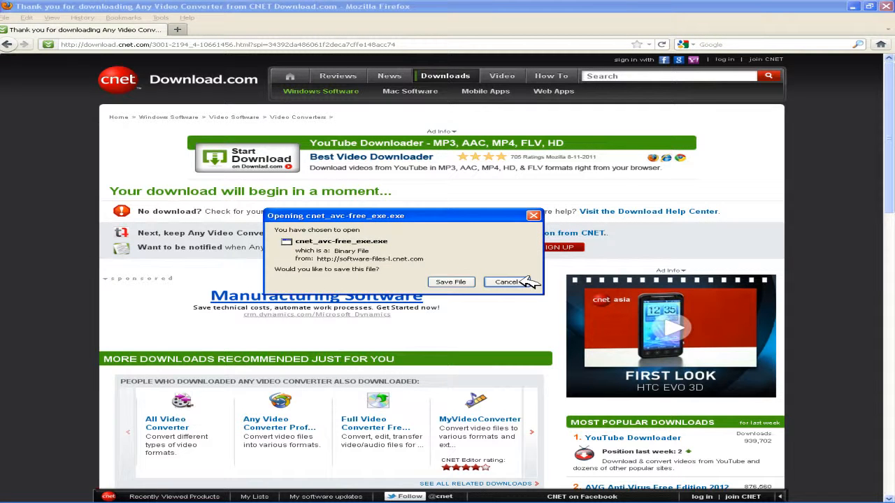
pyautogui.click(508, 282)
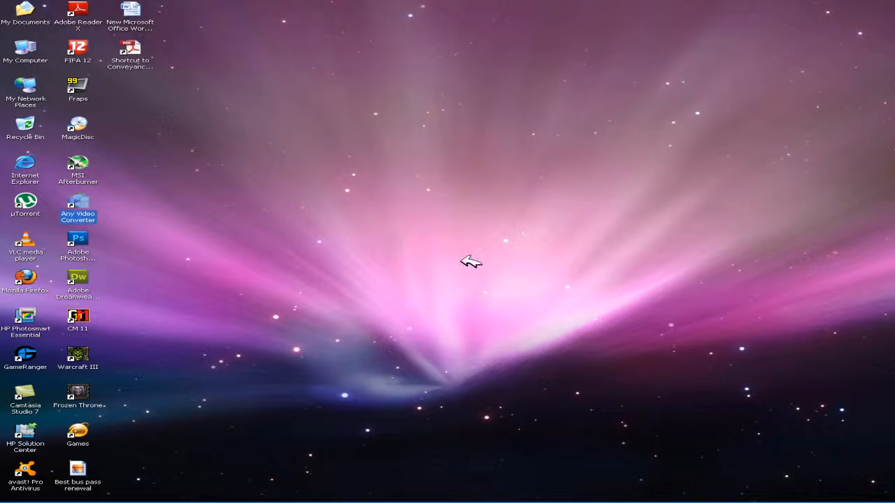
pyautogui.moveTo(79, 209)
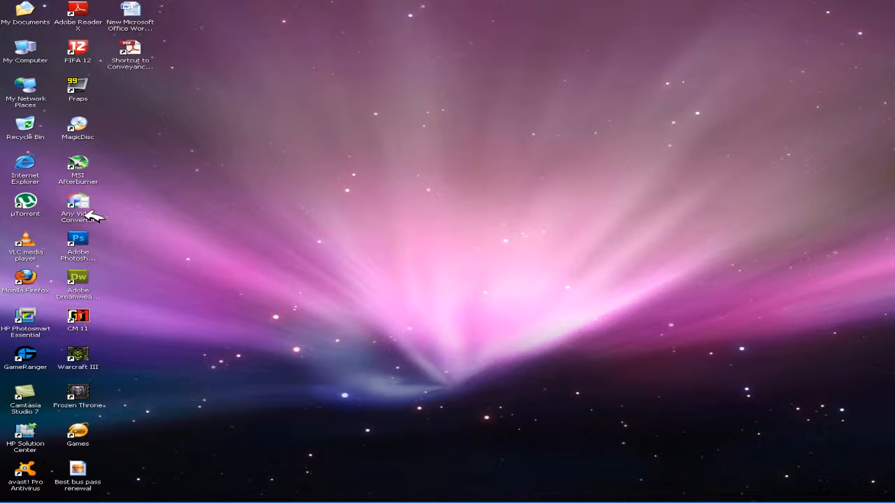
# Launch Any Video Converter from the desktop and dismiss the Check for Updates notice
pyautogui.doubleClick(78, 203)
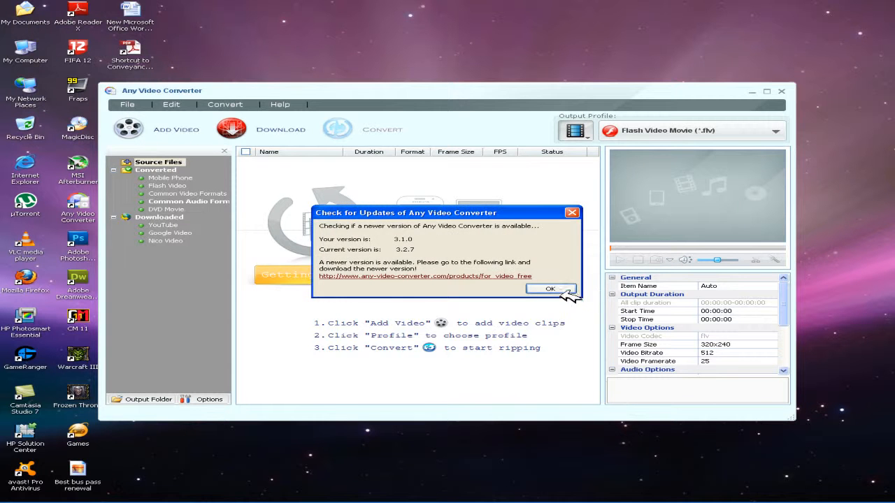
pyautogui.click(551, 289)
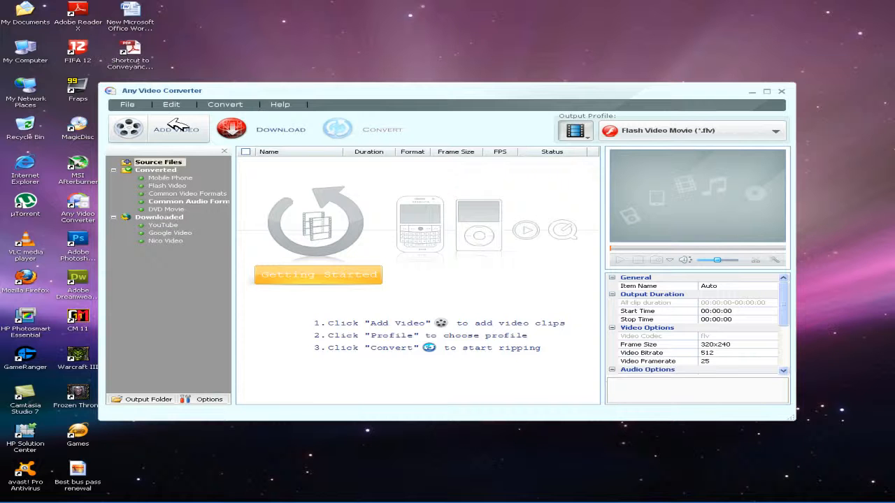
# Add the How To Get WinRar video from D:\How To Record Your Desktop to the file list
pyautogui.click(176, 128)
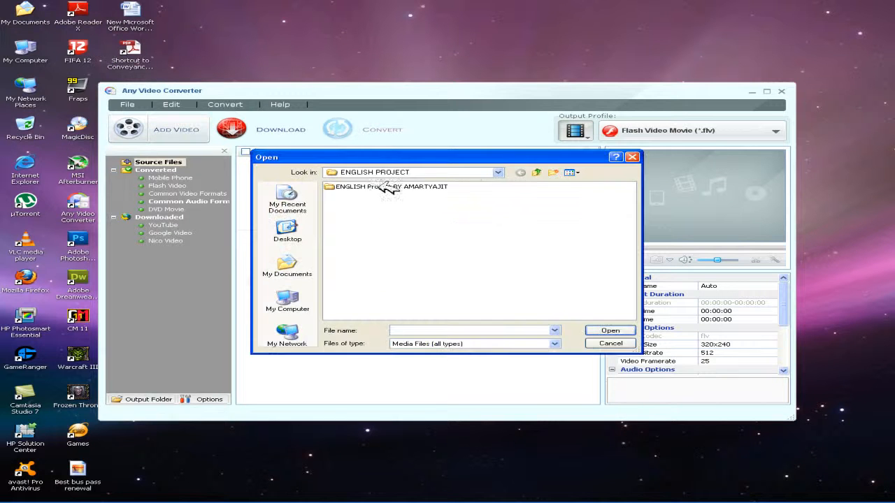
pyautogui.click(287, 301)
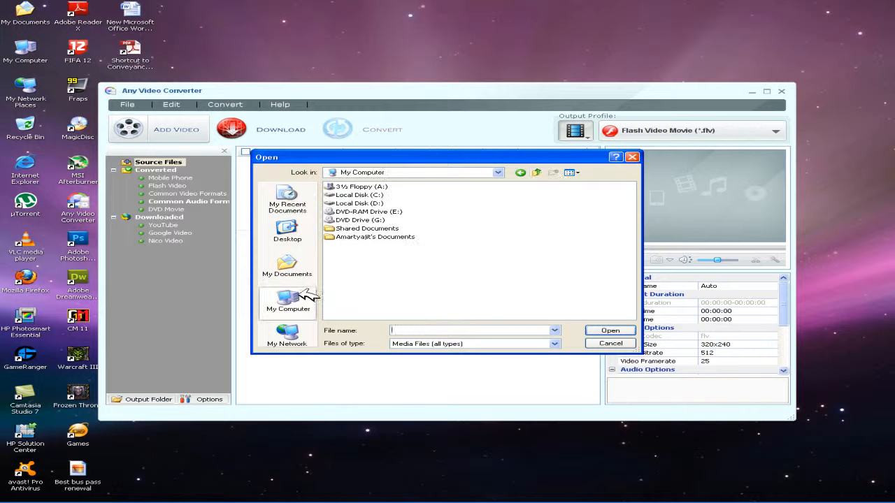
pyautogui.doubleClick(361, 203)
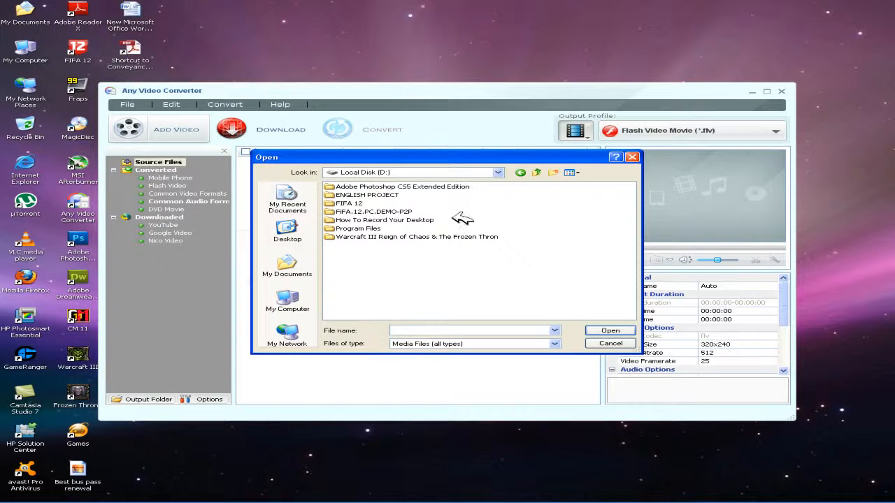
pyautogui.doubleClick(383, 220)
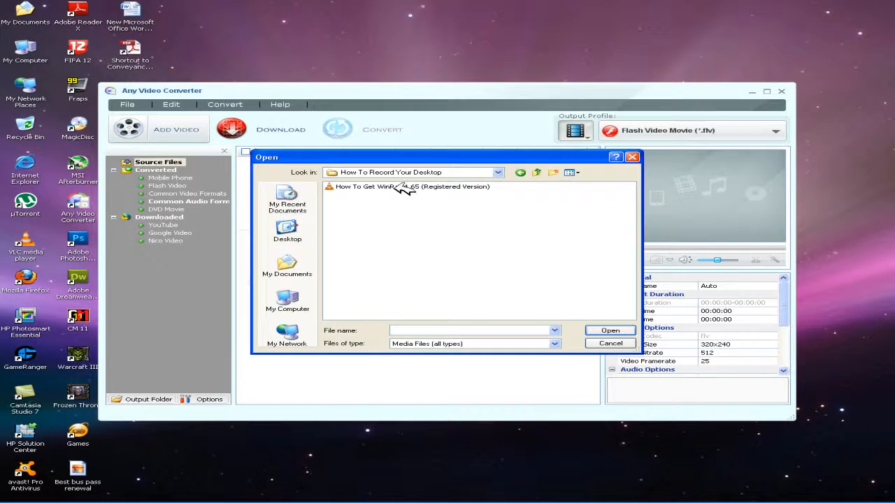
pyautogui.click(610, 344)
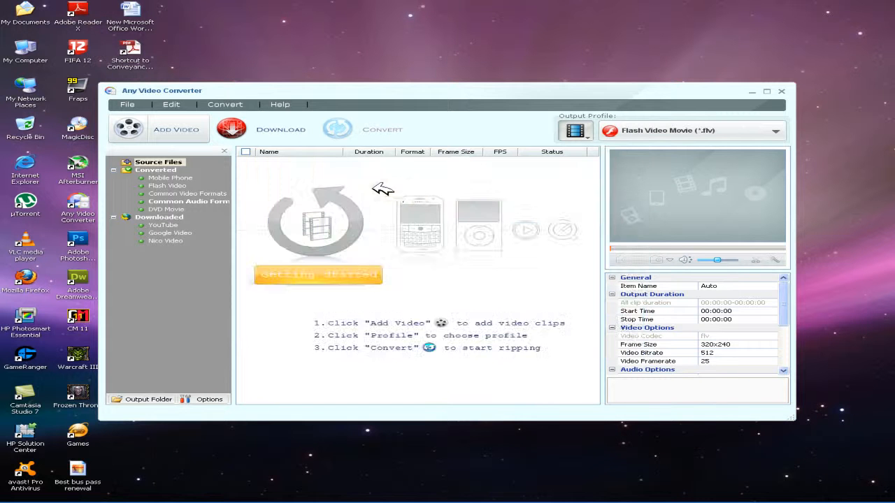
pyautogui.click(176, 128)
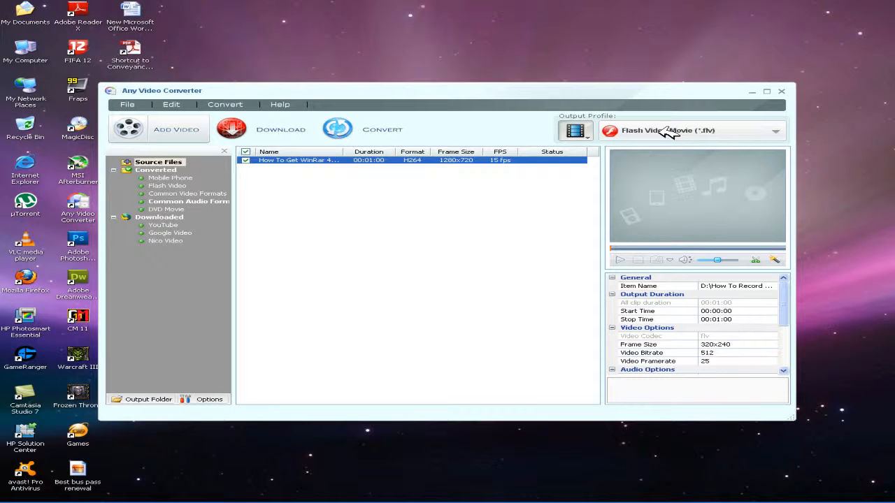
# Set the output profile to Video Files > DVD video NTSC Movie (*.mpg)
pyautogui.click(774, 131)
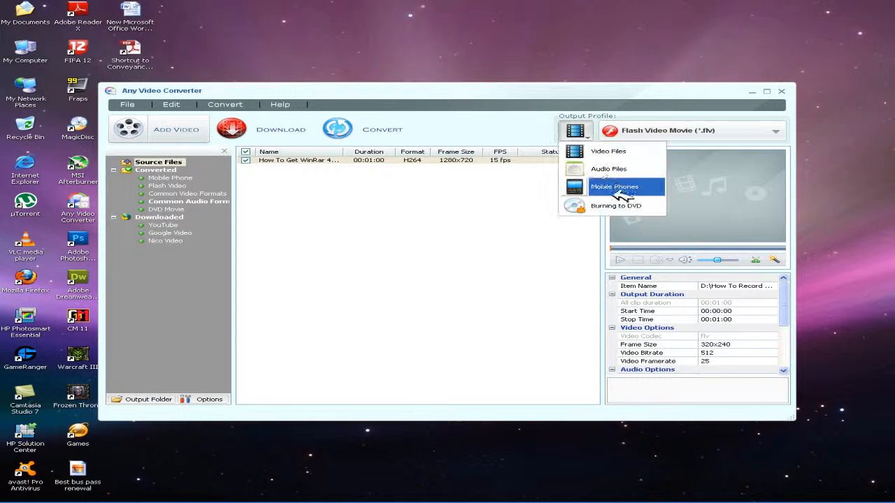
pyautogui.click(613, 188)
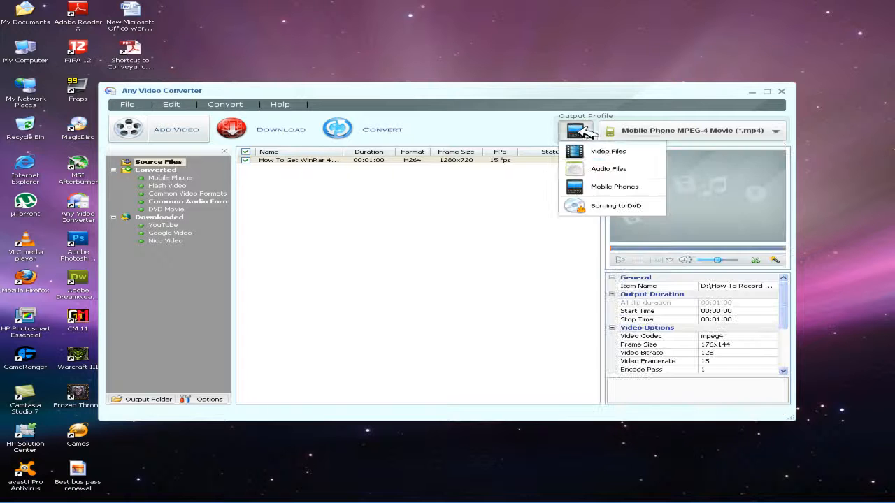
pyautogui.click(608, 168)
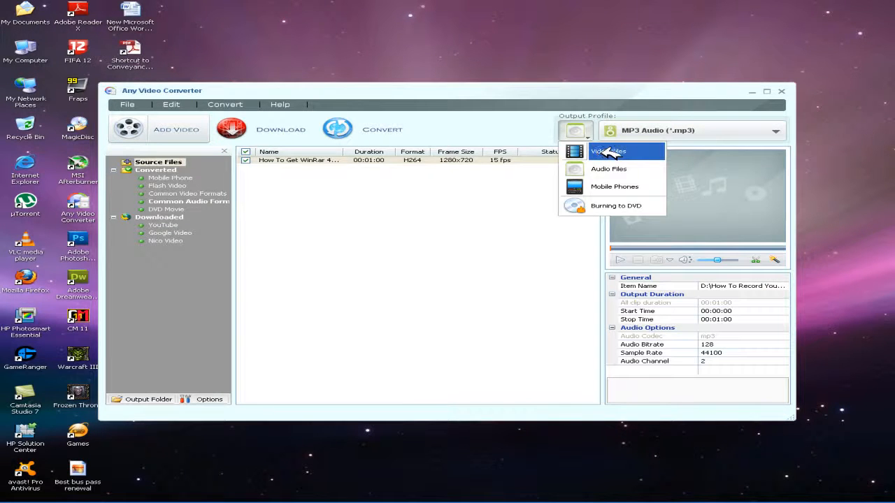
pyautogui.click(607, 151)
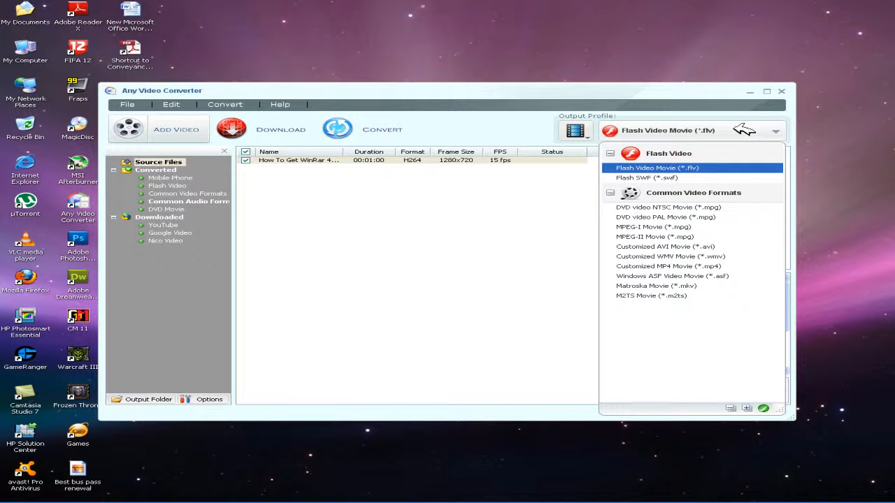
pyautogui.click(669, 207)
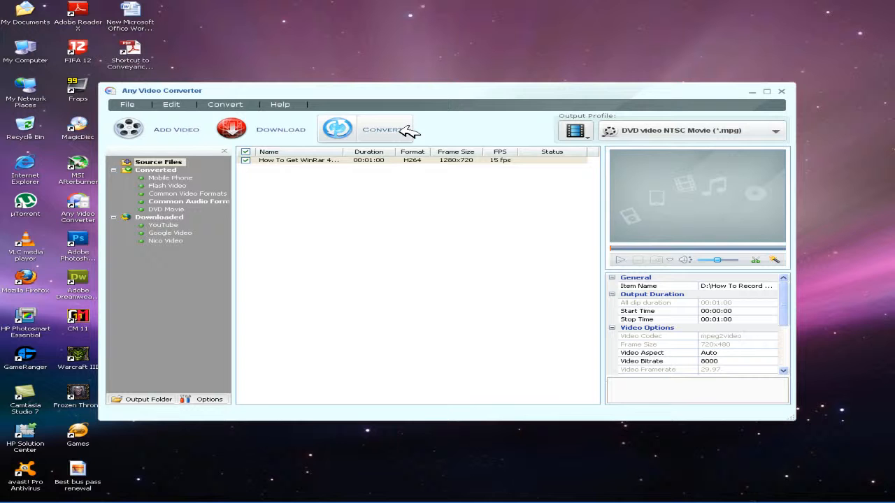
# Convert the listed video to DVD NTSC MPEG-2 until its status reads Completed
pyautogui.click(384, 129)
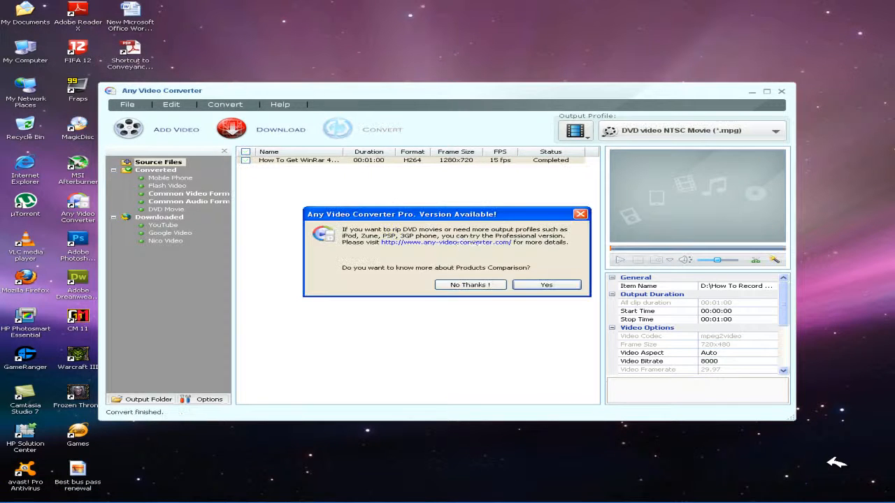
pyautogui.moveTo(470, 285)
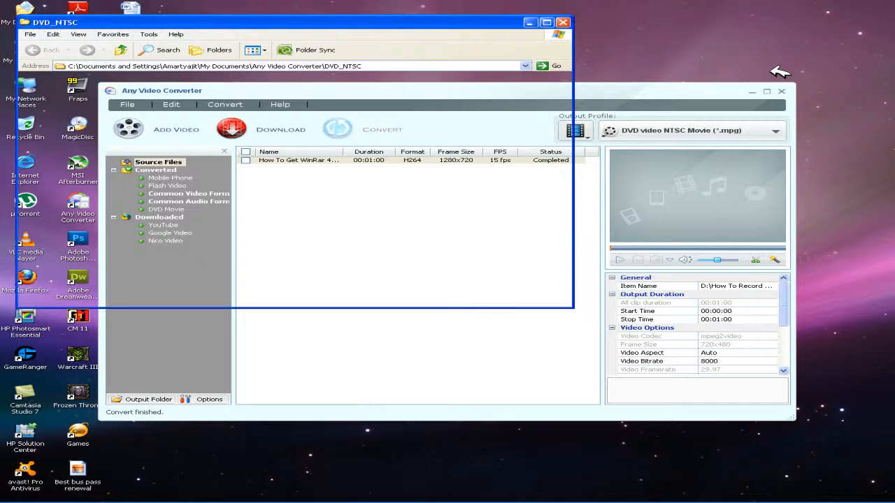
# Check the converted mpeg2 file in D:\How To Record Your Desktop\DVD_NTSC, then close the Explorer windows
pyautogui.click(780, 91)
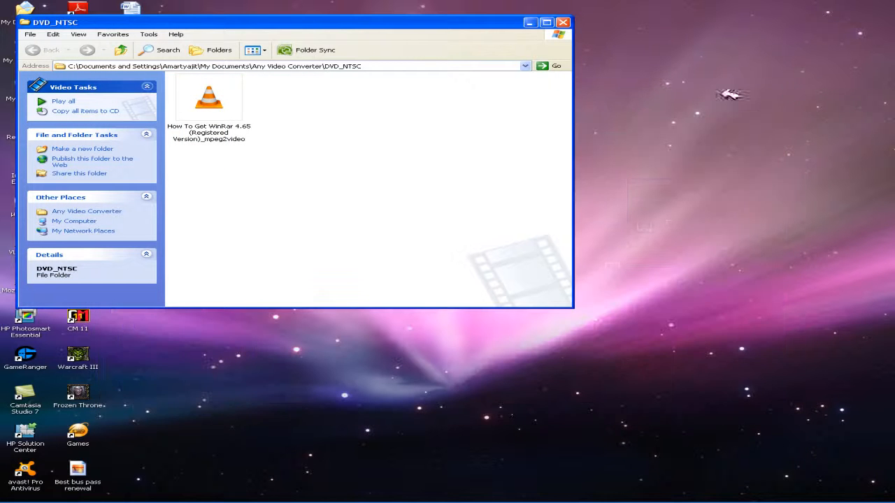
pyautogui.click(146, 134)
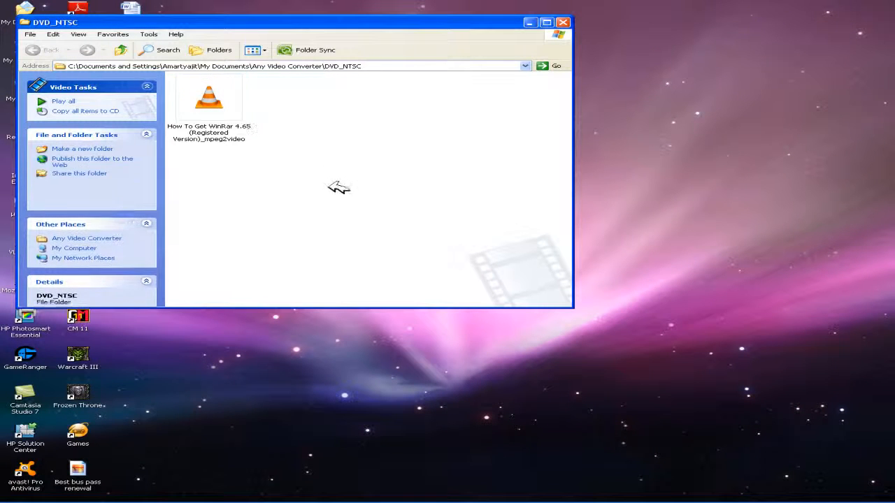
pyautogui.click(208, 98)
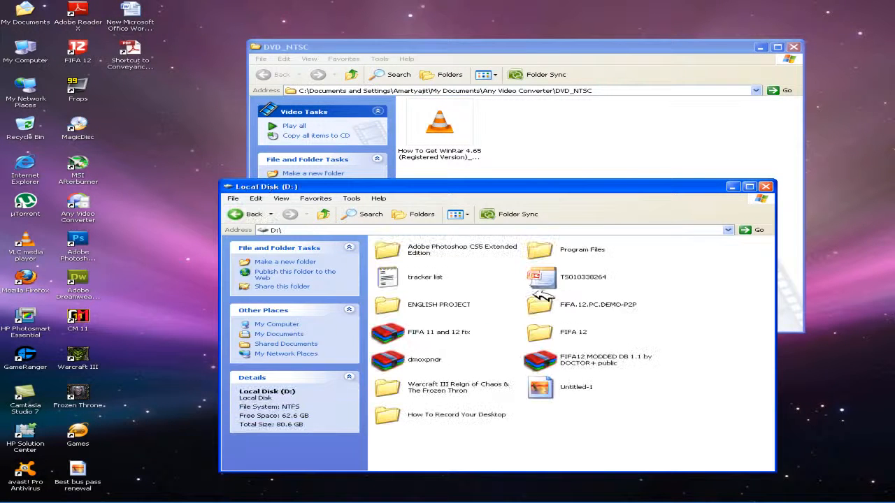
pyautogui.doubleClick(456, 414)
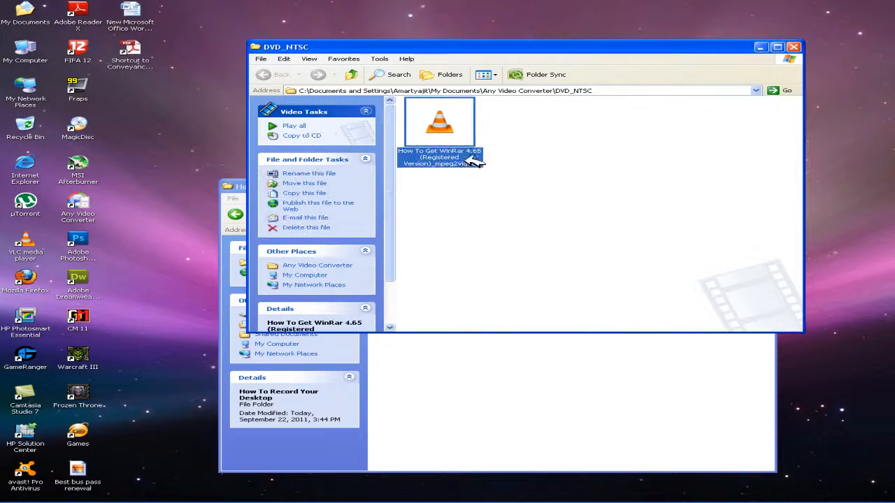
pyautogui.doubleClick(439, 123)
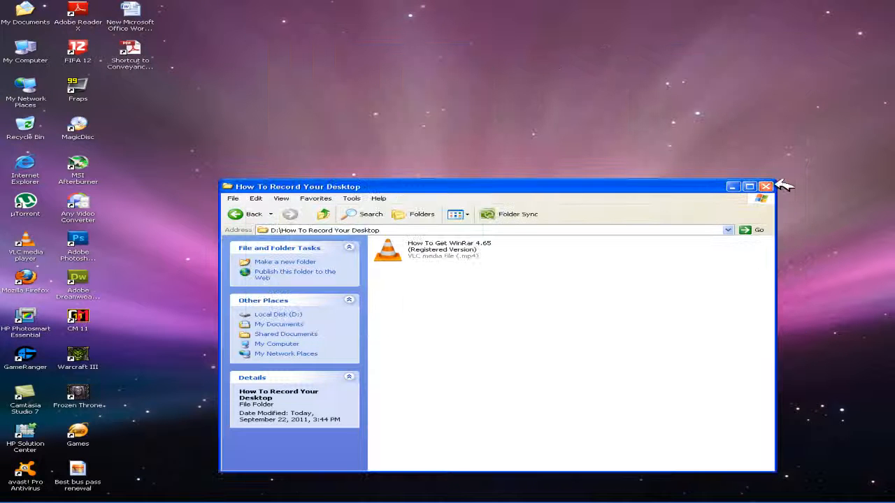
pyautogui.click(765, 186)
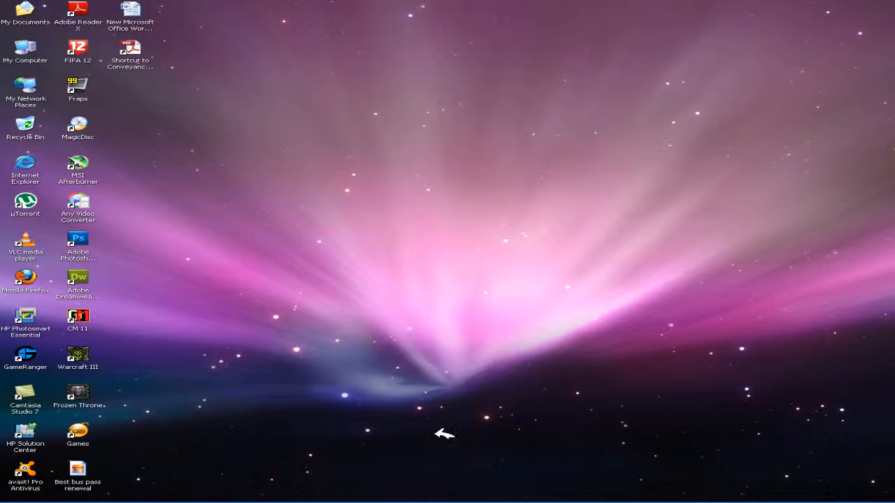